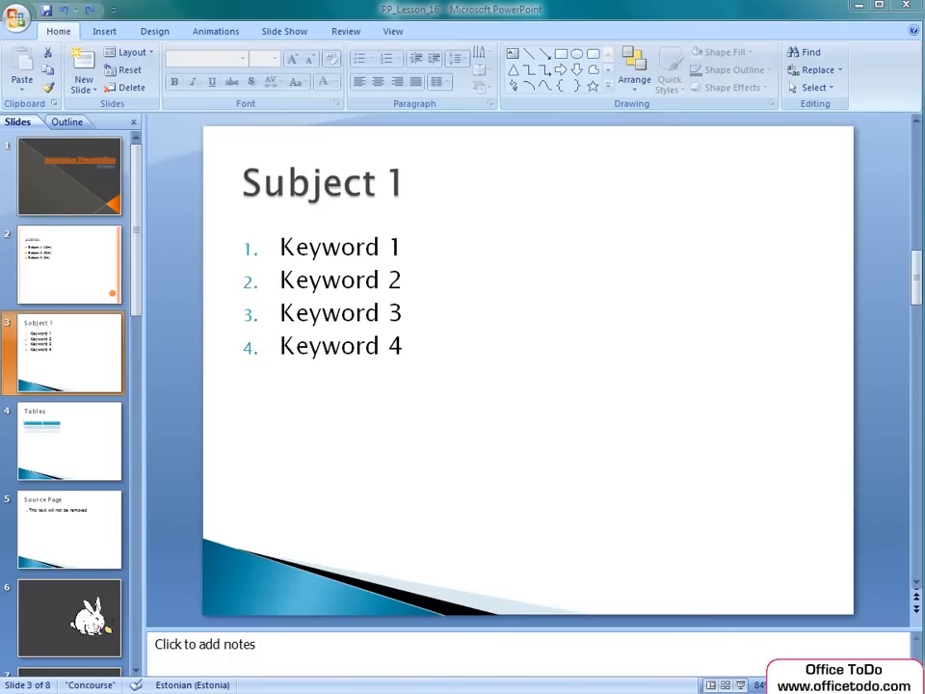
pyautogui.moveTo(216, 31)
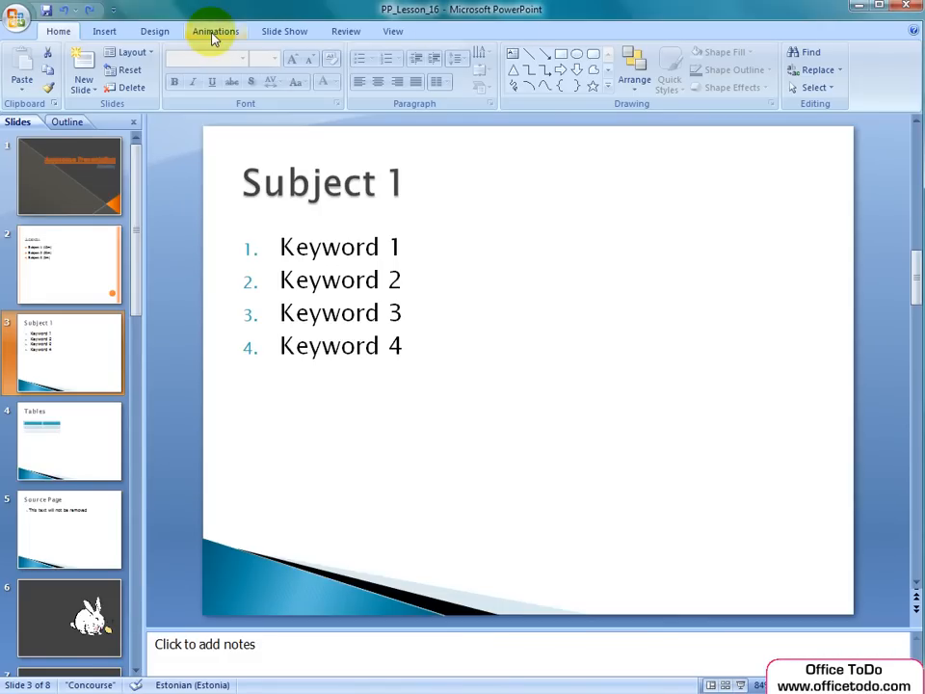
# Step: Show the Animations ribbon for the Subject 1 slide
pyautogui.click(216, 31)
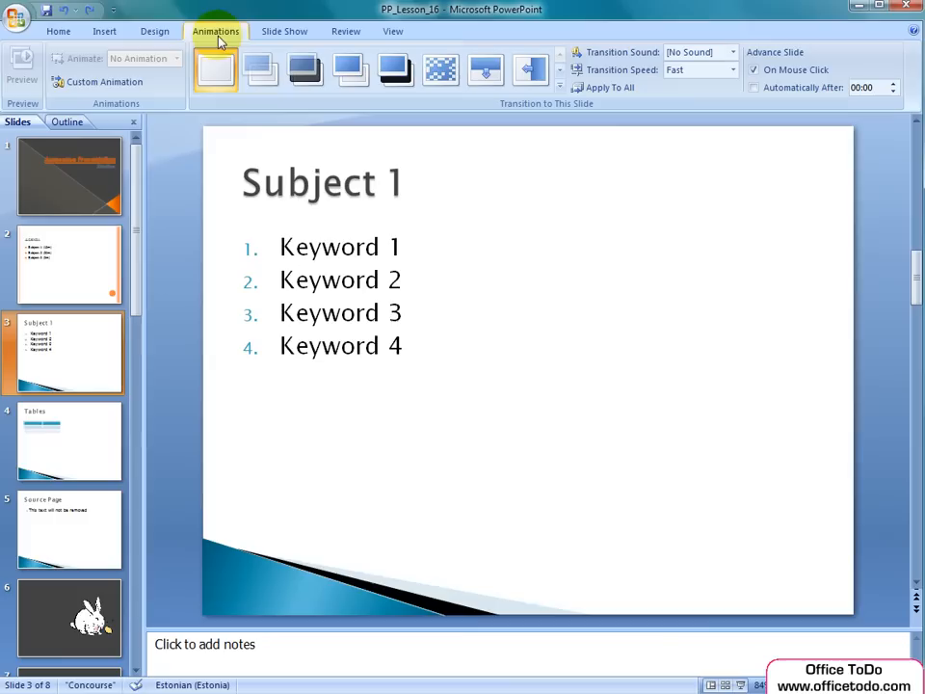
pyautogui.moveTo(166, 108)
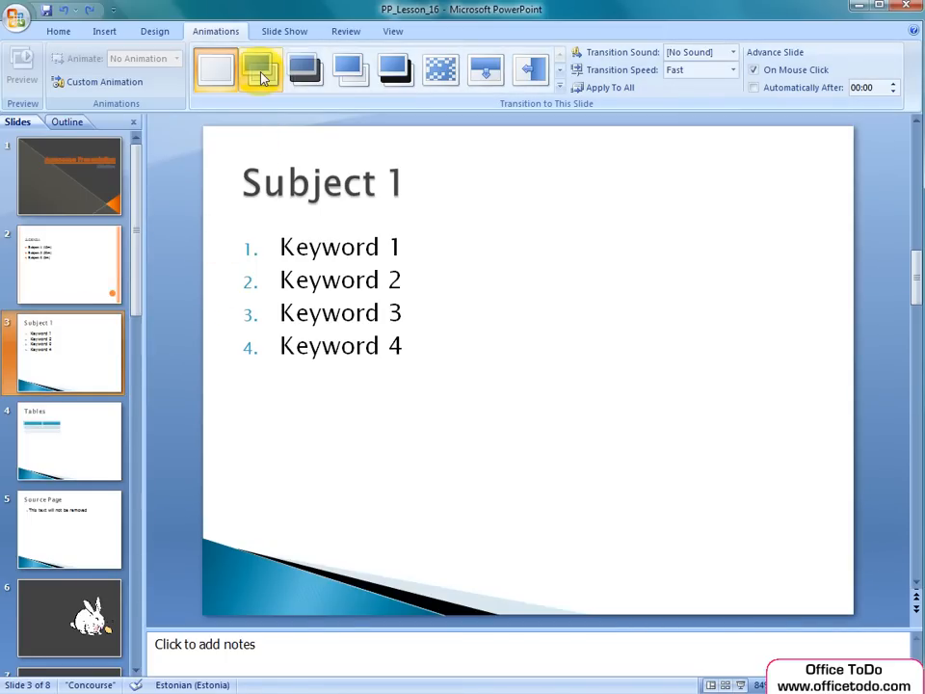
# Step: Try several transition effects from the gallery on the Subject 1 slide and keep one
pyautogui.click(395, 69)
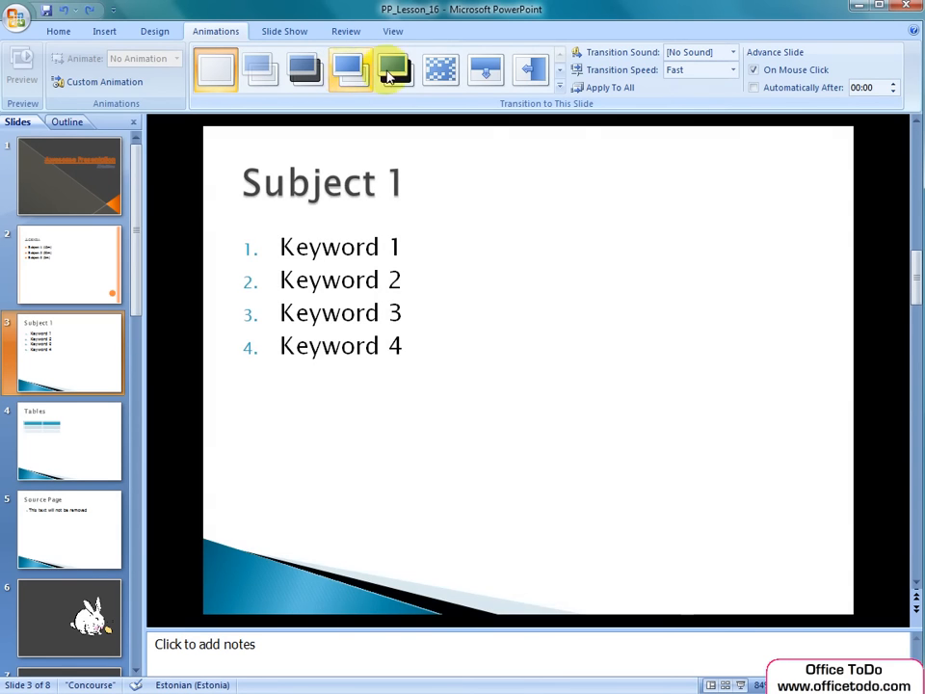
pyautogui.click(532, 69)
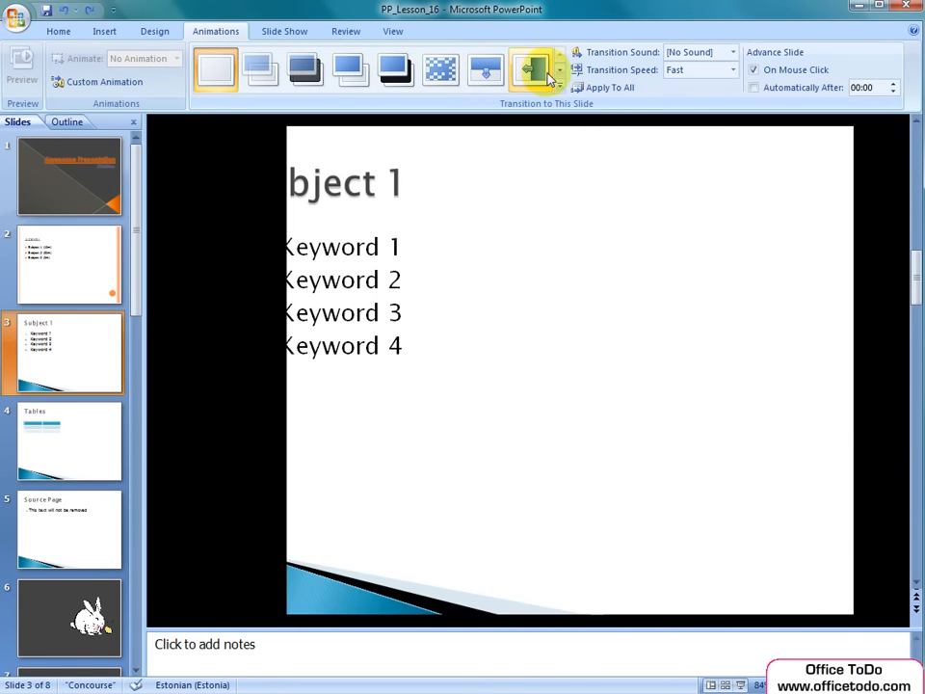
pyautogui.click(531, 69)
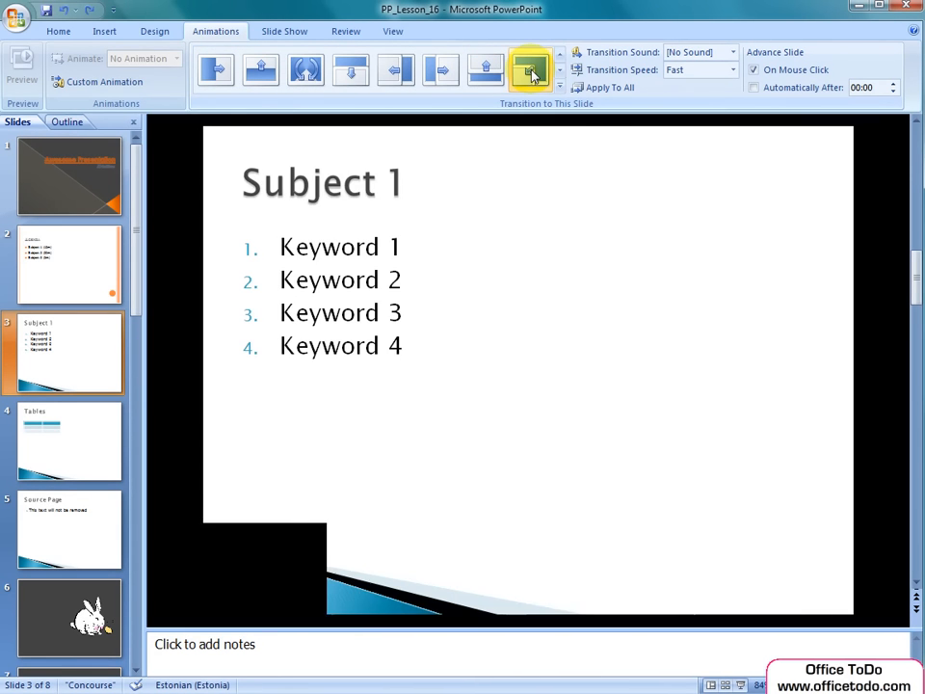
pyautogui.moveTo(532, 69)
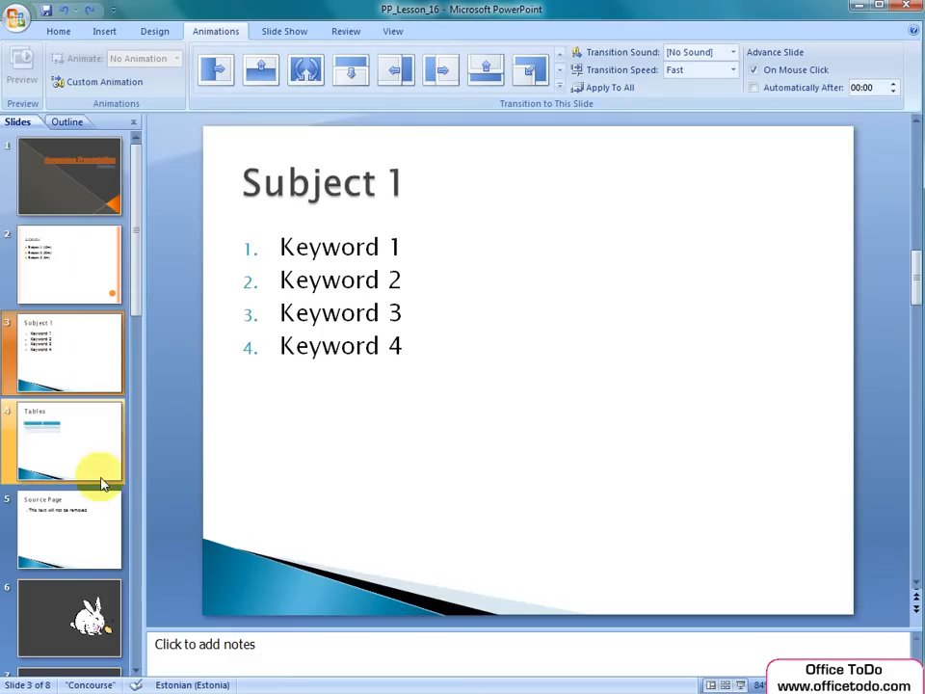
pyautogui.click(69, 529)
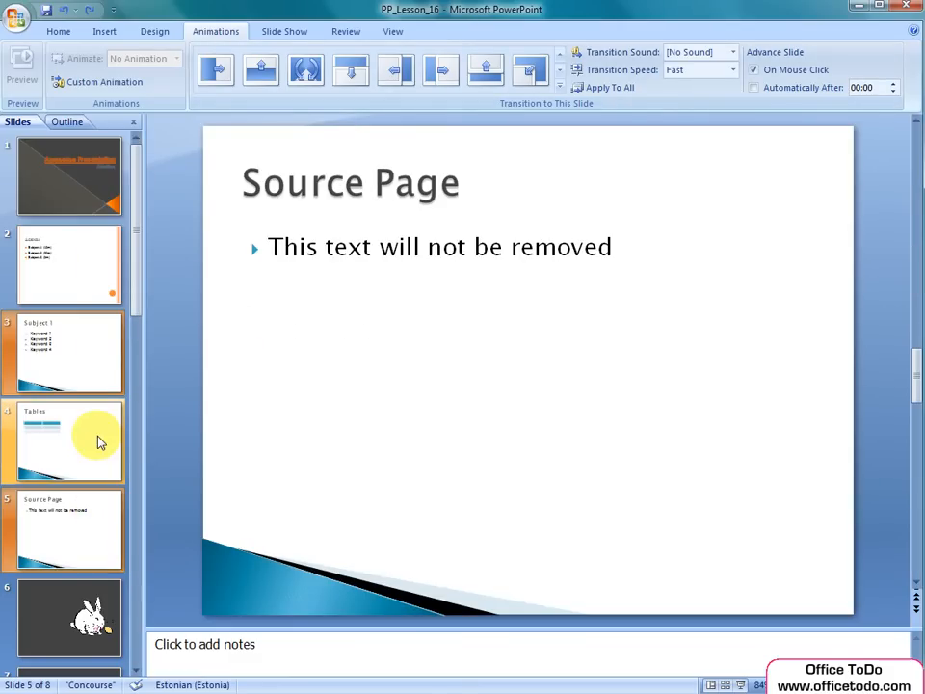
pyautogui.click(67, 440)
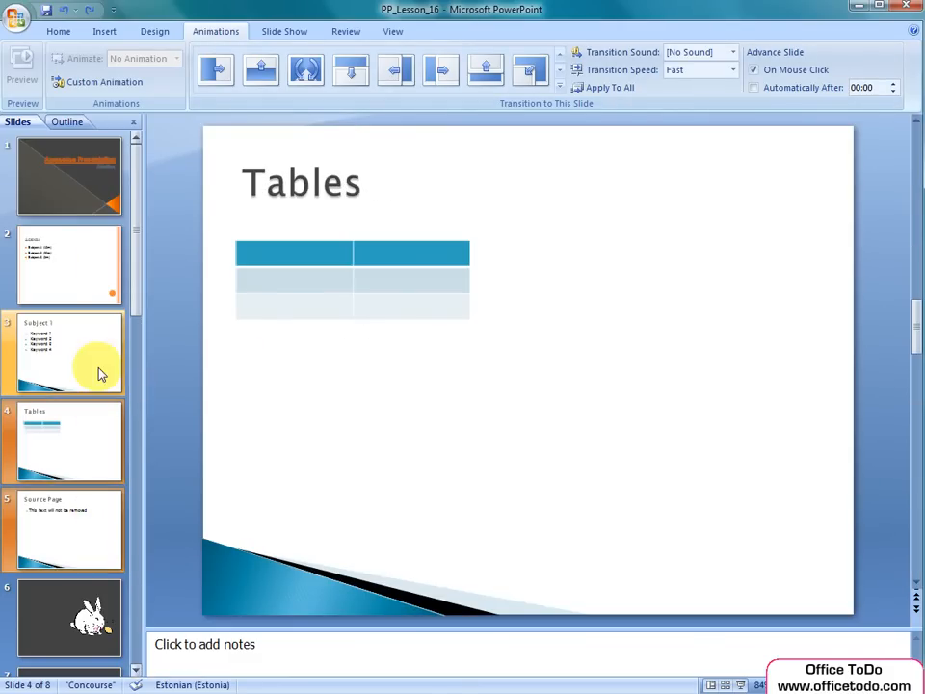
pyautogui.click(68, 355)
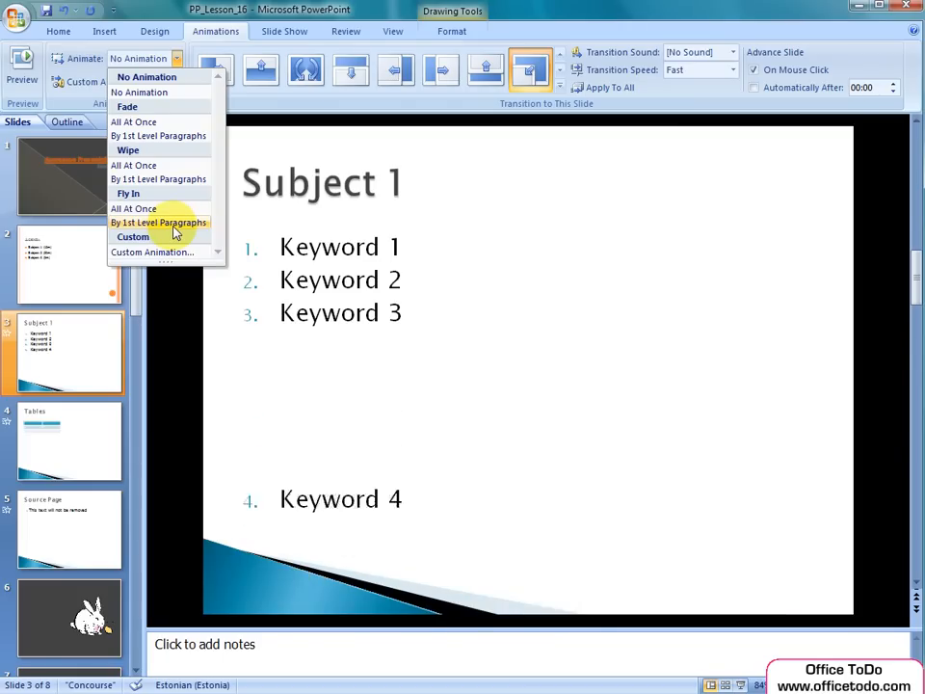
# Step: Animate the keyword list with Fly In, By 1st Level Paragraphs
pyautogui.click(158, 224)
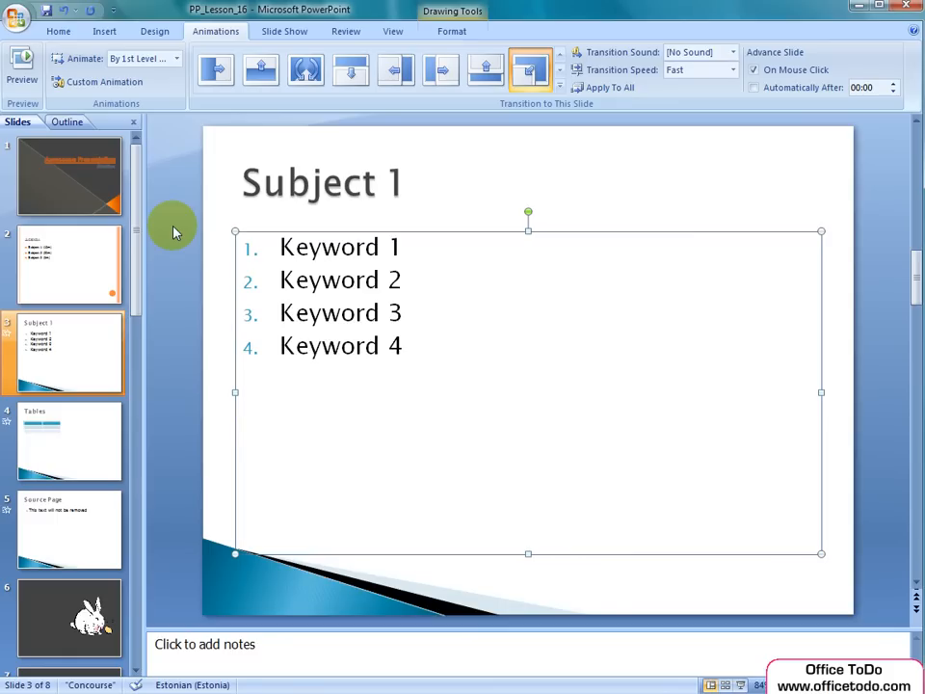
pyautogui.moveTo(21, 104)
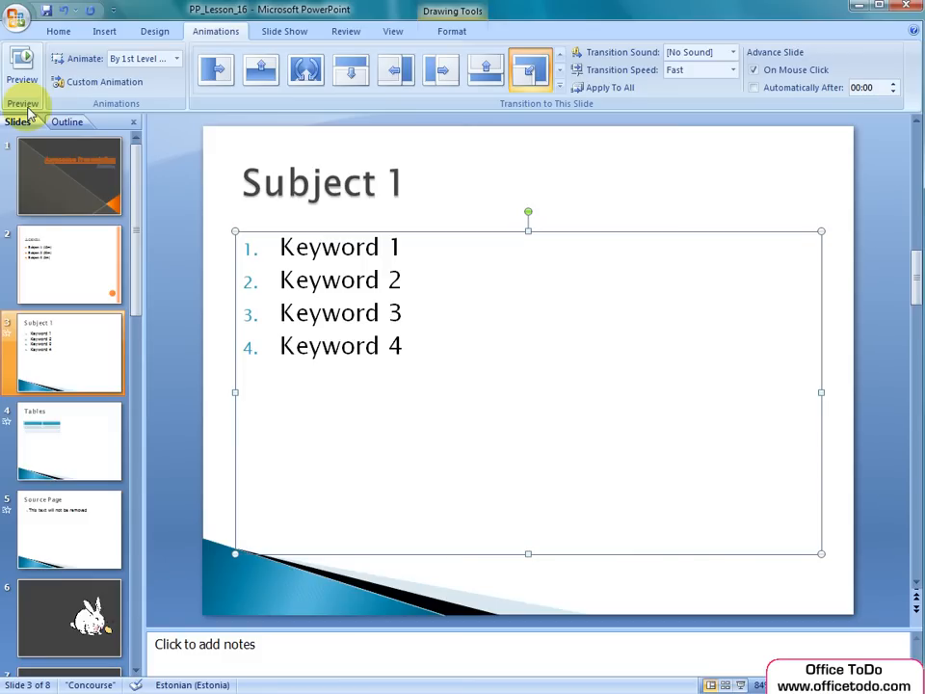
pyautogui.moveTo(21, 69)
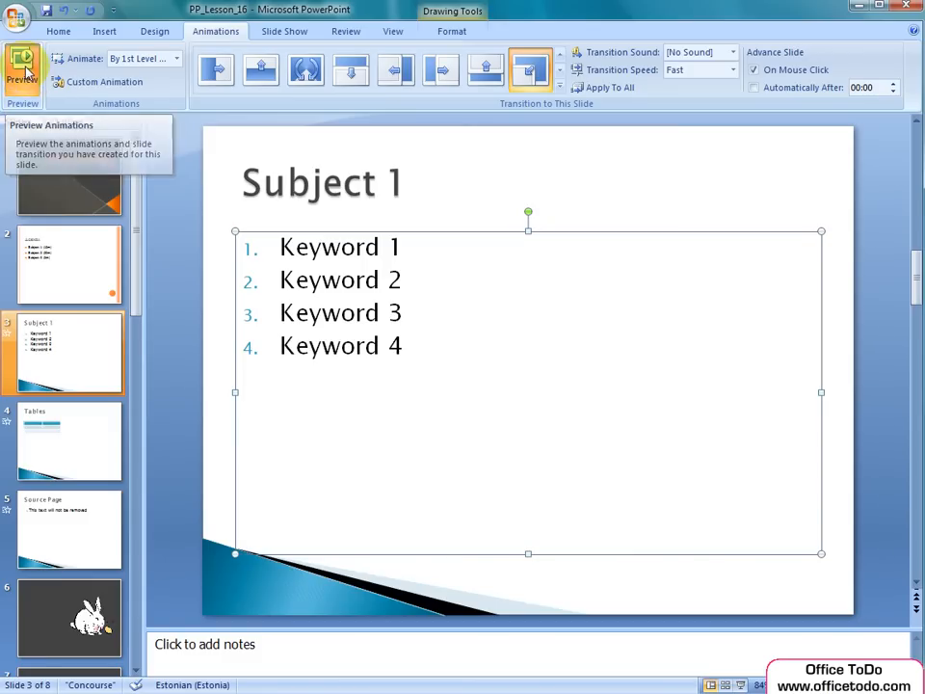
# Step: Preview the Subject 1 slide's transition and fly-in keyword animation
pyautogui.click(23, 70)
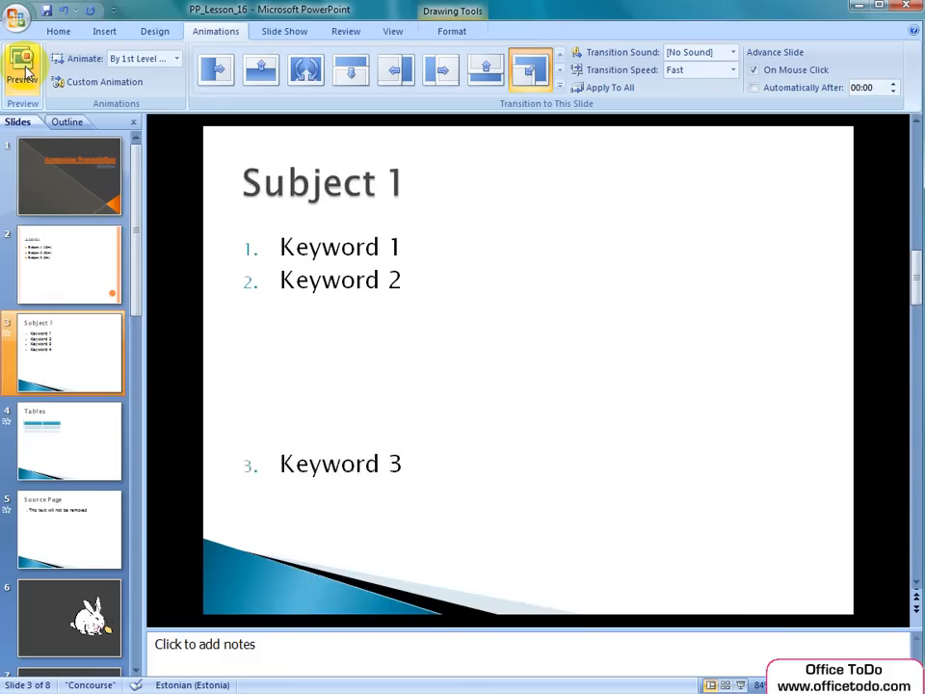